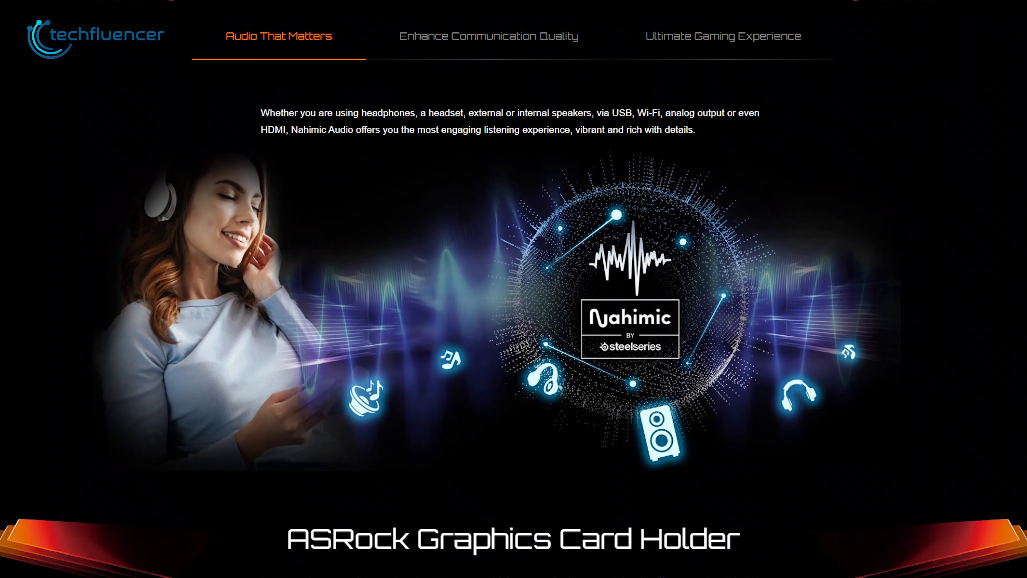
scroll("down", 3)
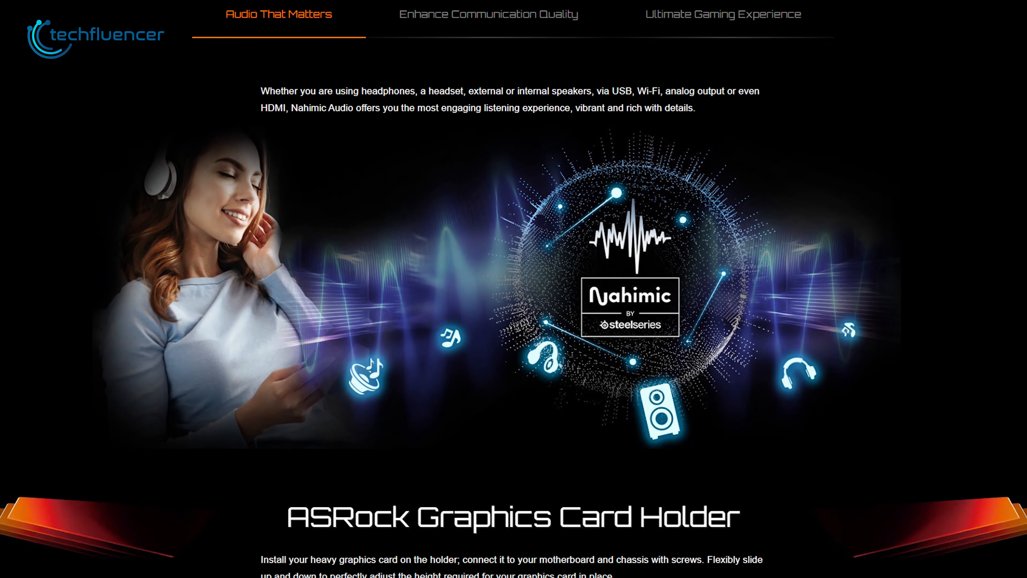